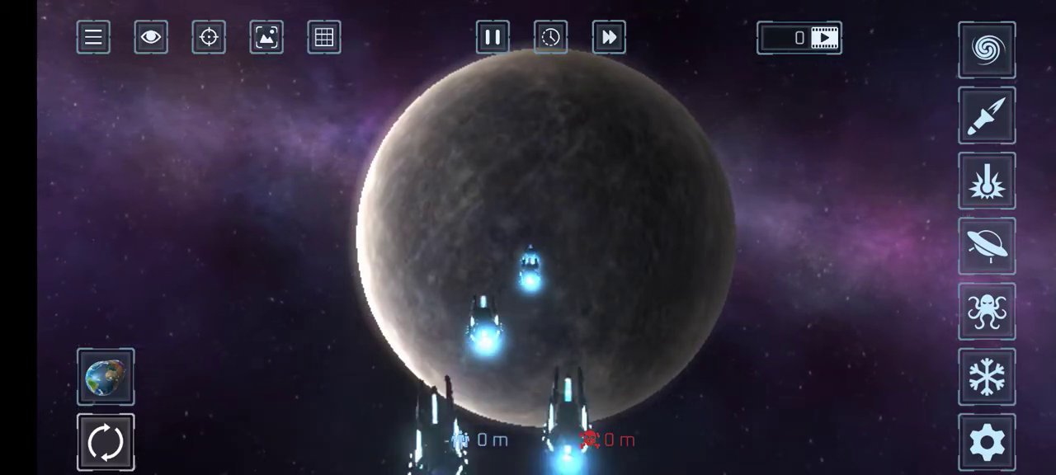
# Send the spaceship fleet at the grey planet until it glows molten with a fiery core
pyautogui.click(609, 36)
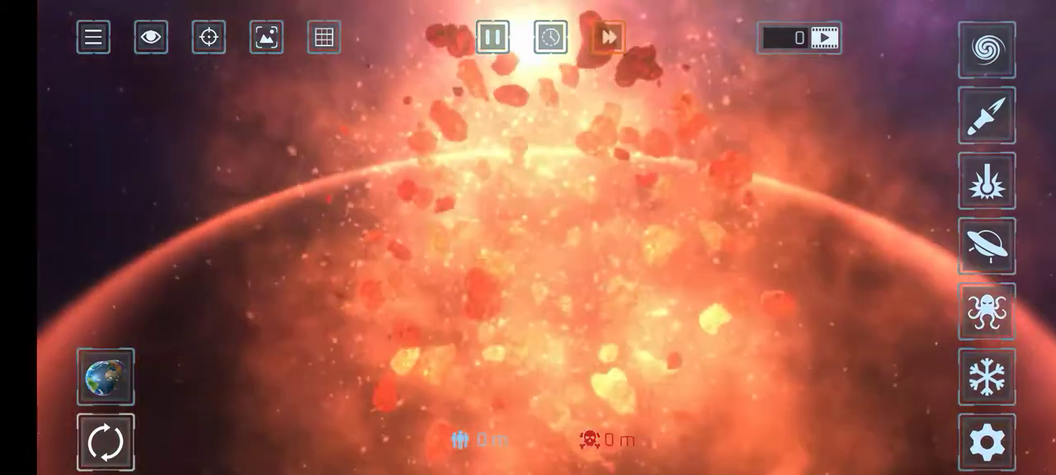
pyautogui.click(106, 377)
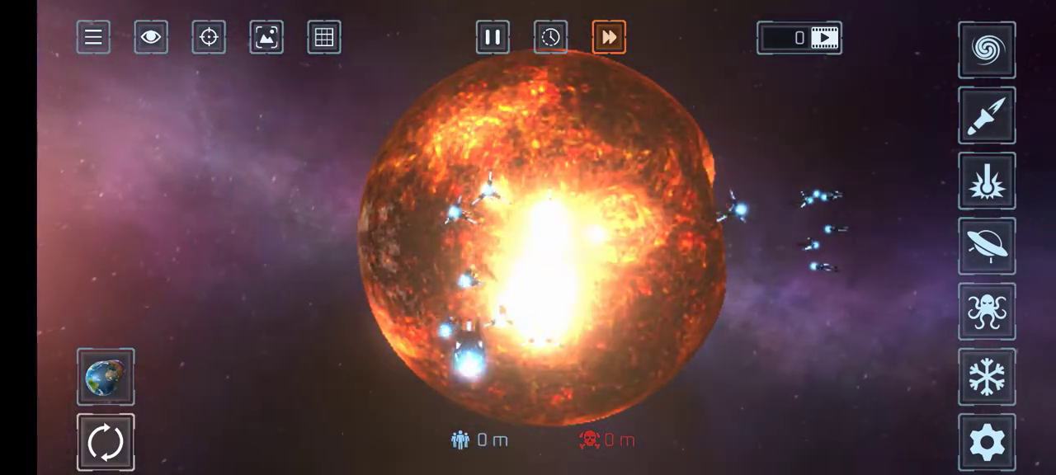
# Shatter the molten planet into drifting rock chunks and bring up the Sol System planet catalogue
pyautogui.click(92, 37)
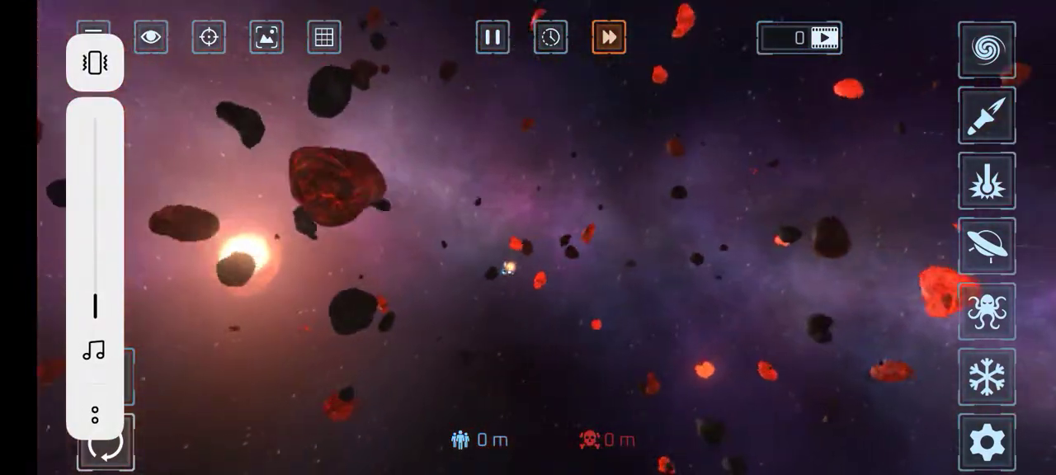
pyautogui.click(106, 444)
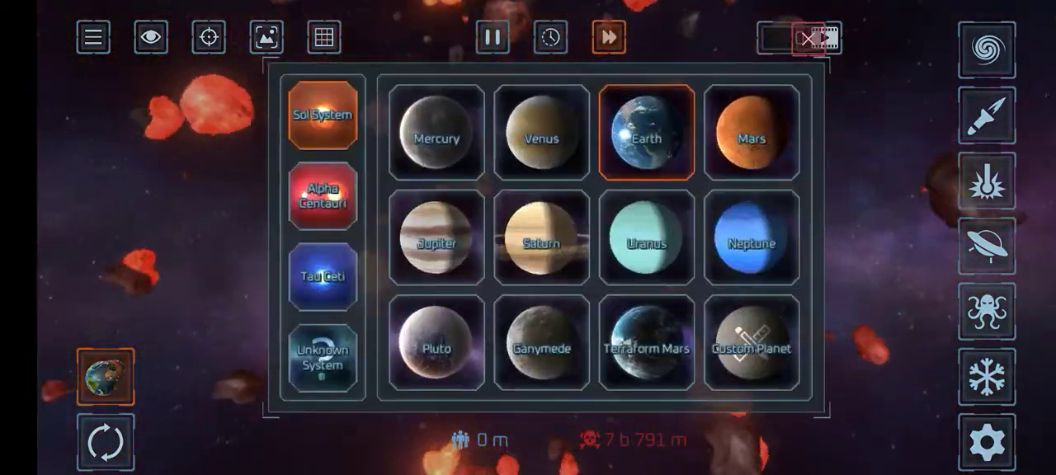
# Load the reddish planet from the Sol System panel and blast it into fiery rock chunks
pyautogui.click(751, 132)
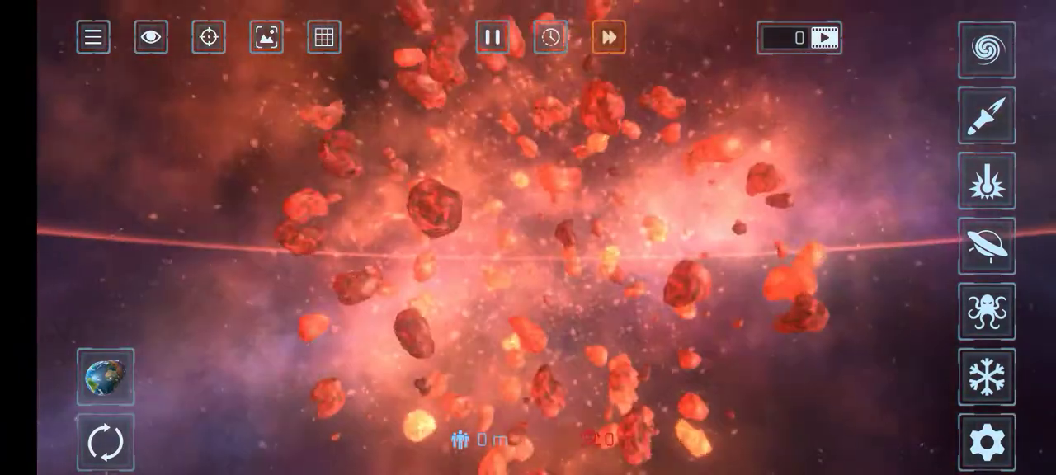
pyautogui.click(607, 37)
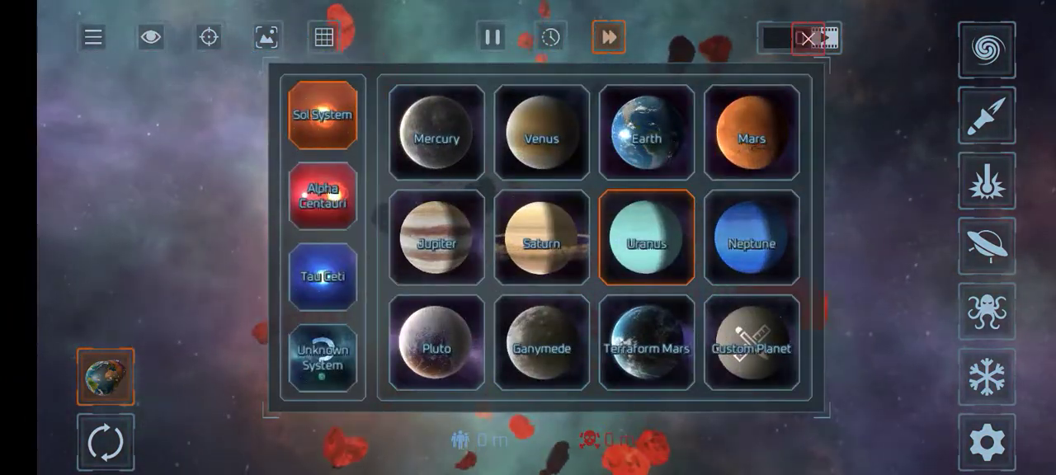
# Load the orange planet and hit it with repeated ship attacks until it explodes in a ring-shaped blast
pyautogui.click(645, 237)
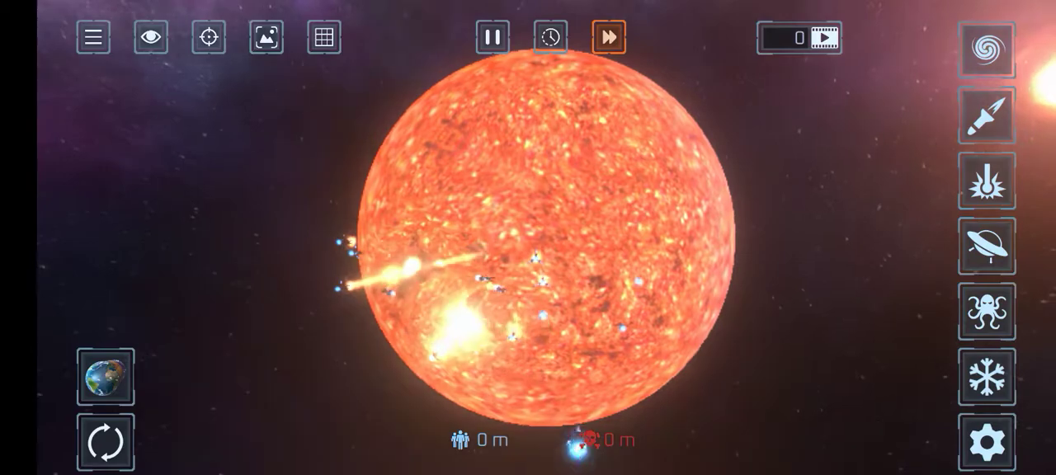
pyautogui.click(104, 376)
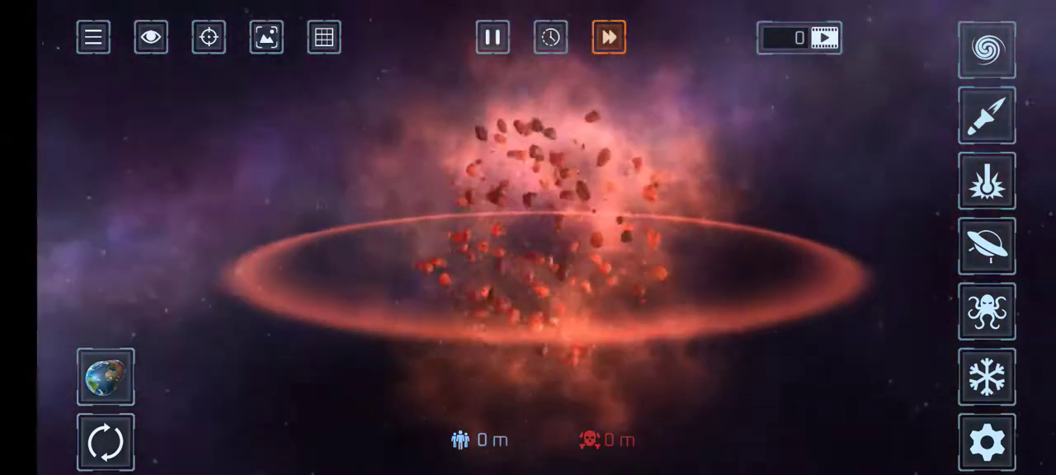
pyautogui.click(106, 376)
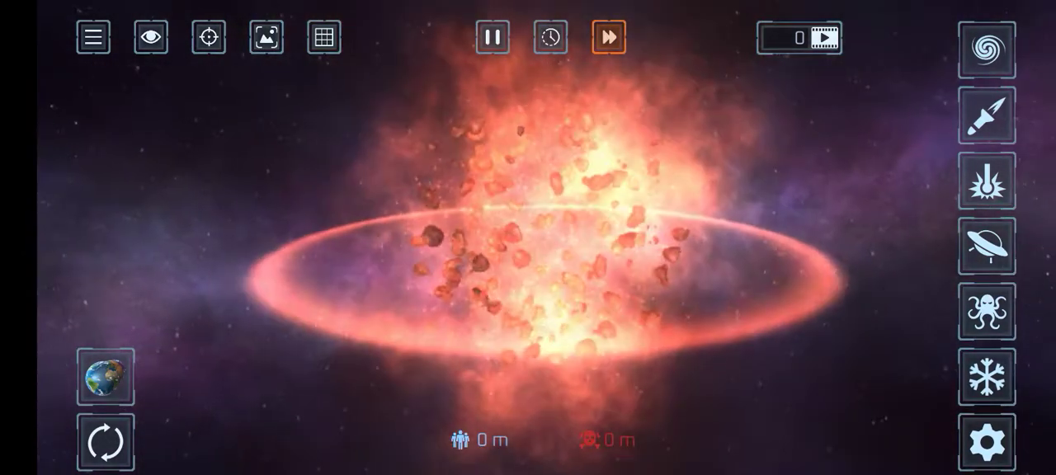
pyautogui.click(106, 376)
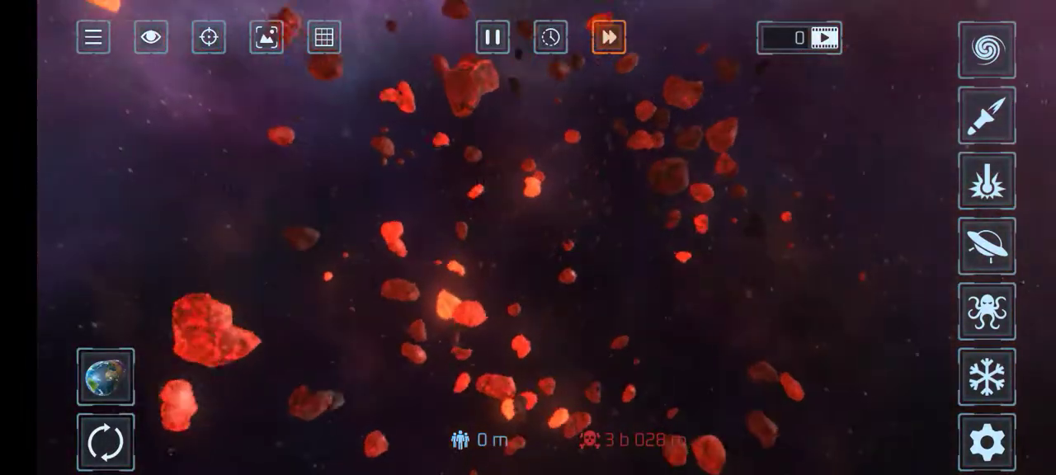
# Load a fresh Earth and show the load slots with one dated save and two empty slots
pyautogui.click(381, 36)
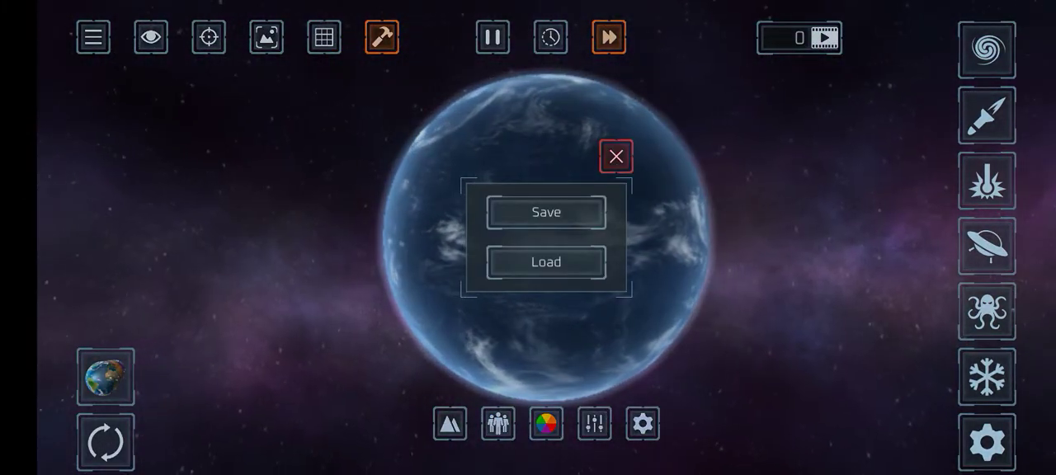
pyautogui.click(544, 261)
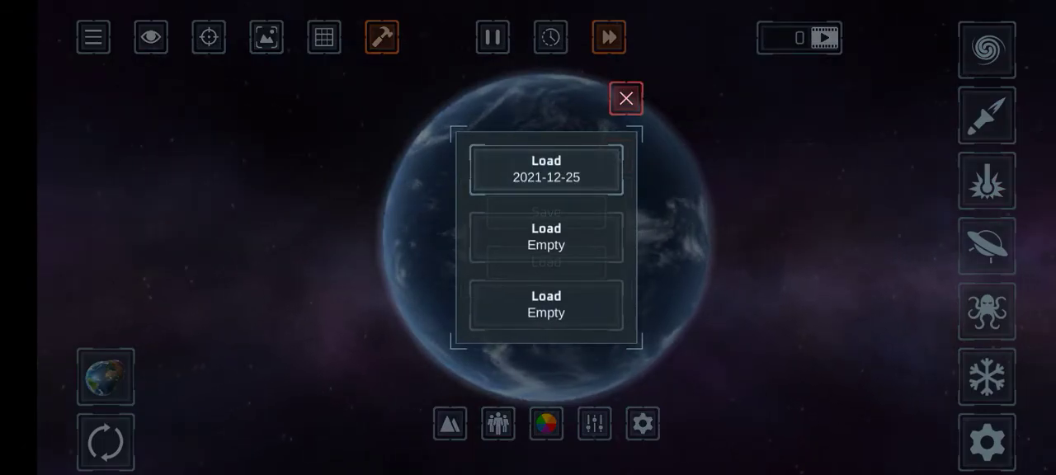